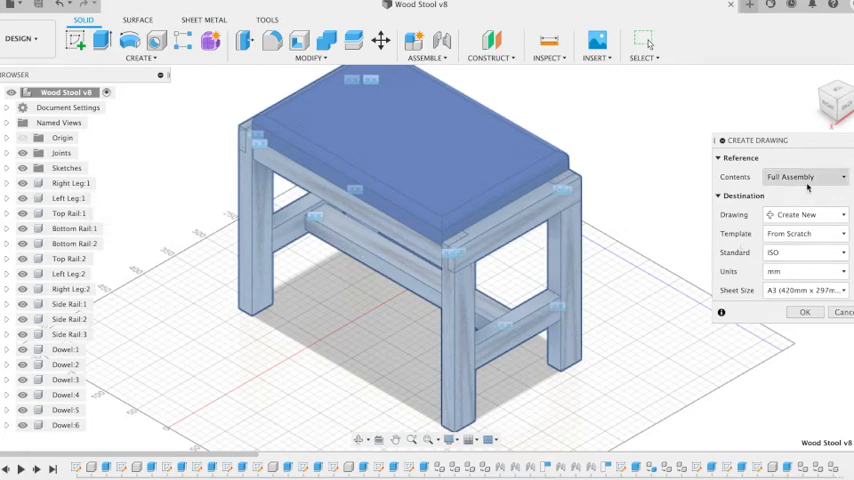
Set the Create Drawing sheet size to A2 for the full stool assembly
left_click(804, 290)
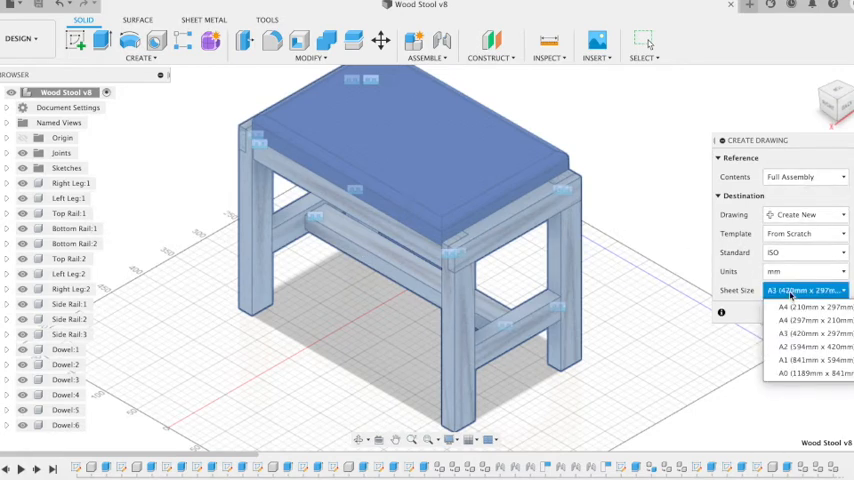
left_click(814, 346)
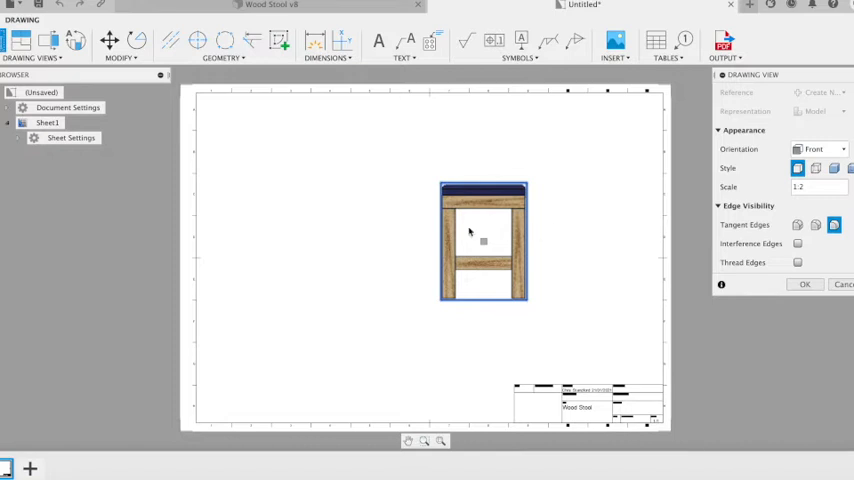
mouse_move(528, 252)
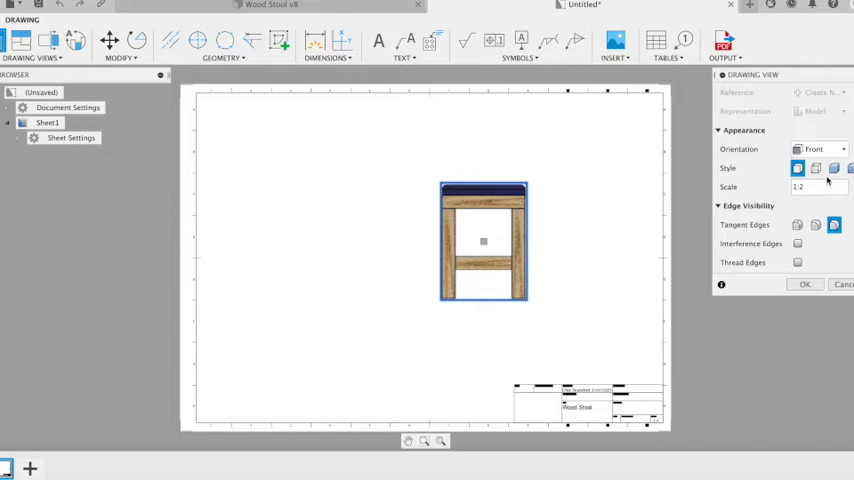
Give the base view Visible Edges style and choose its orientation
left_click(816, 168)
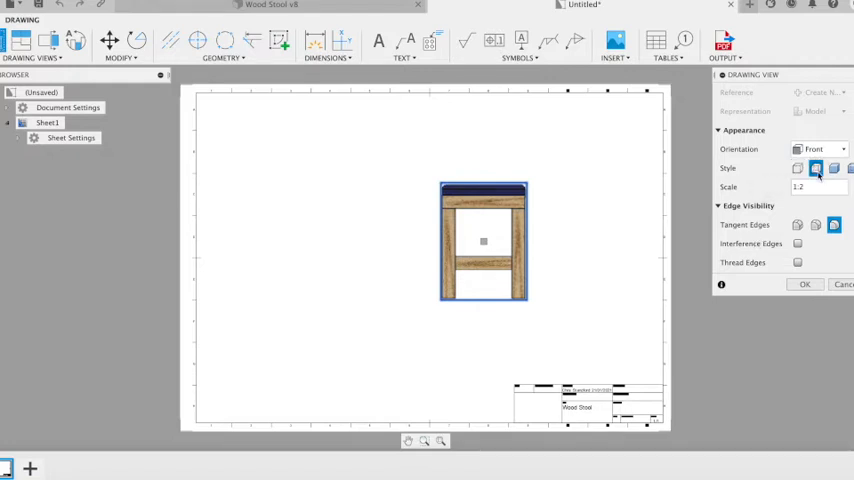
left_click(820, 148)
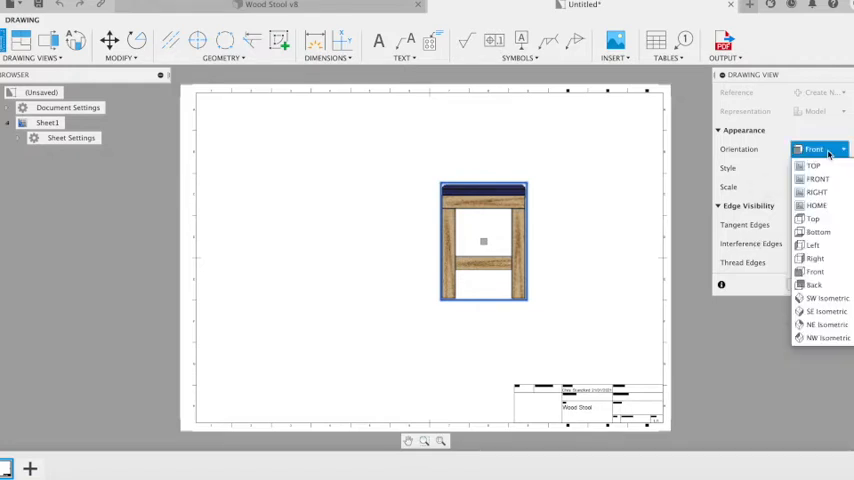
left_click(816, 180)
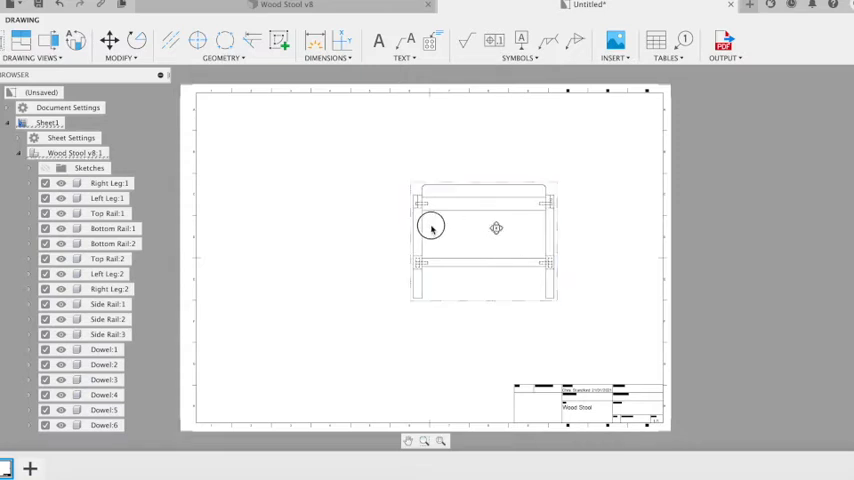
Move the stool's base view to the upper left of the sheet
left_click_drag(482, 228, 344, 196)
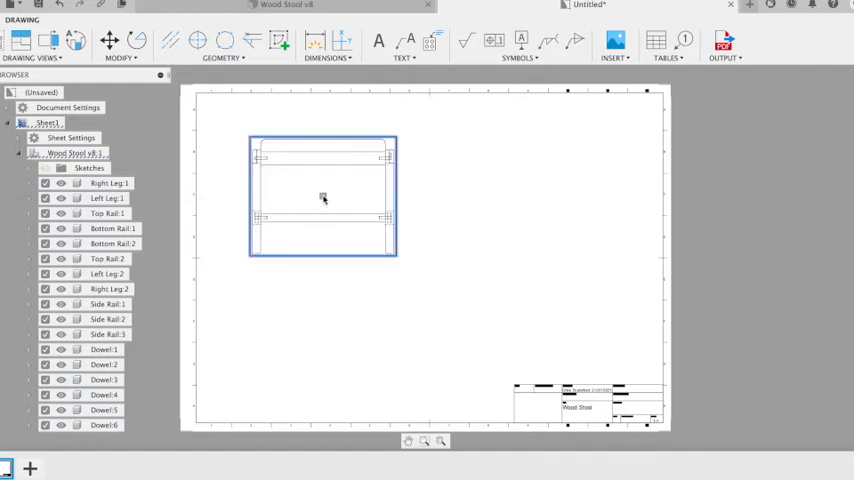
mouse_move(454, 220)
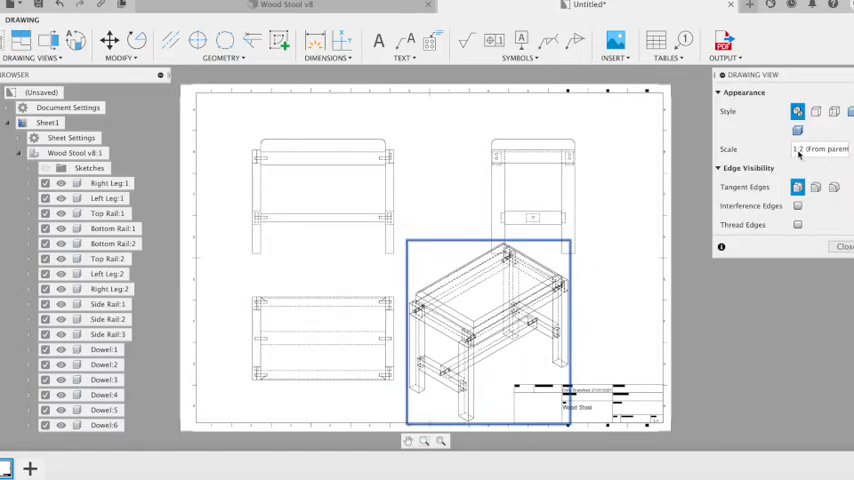
Confirm the shaded isometric view beside the three line views of the stool
left_click(820, 148)
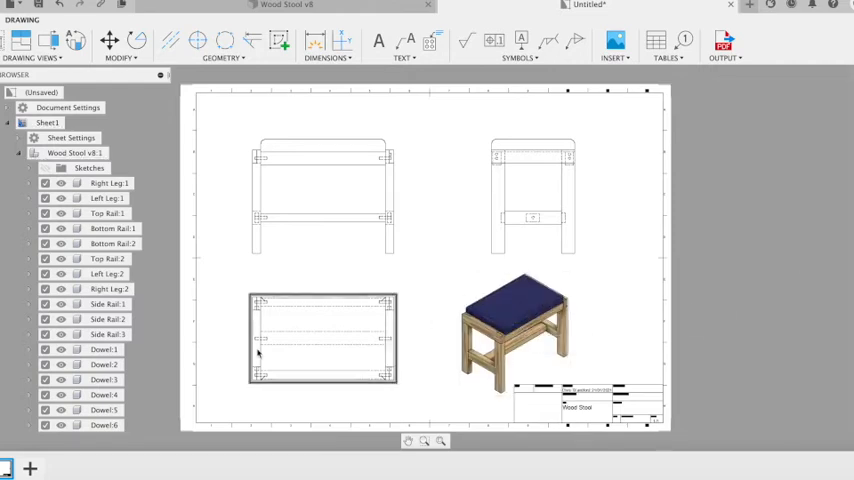
left_click(322, 196)
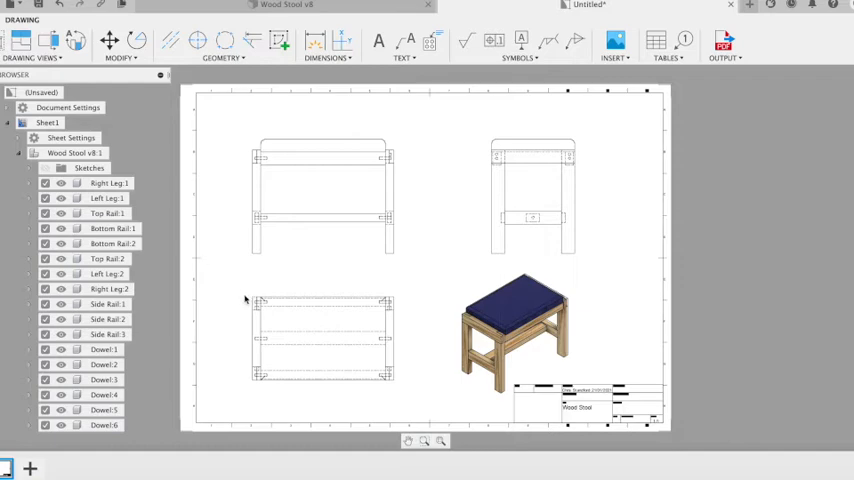
left_click(322, 338)
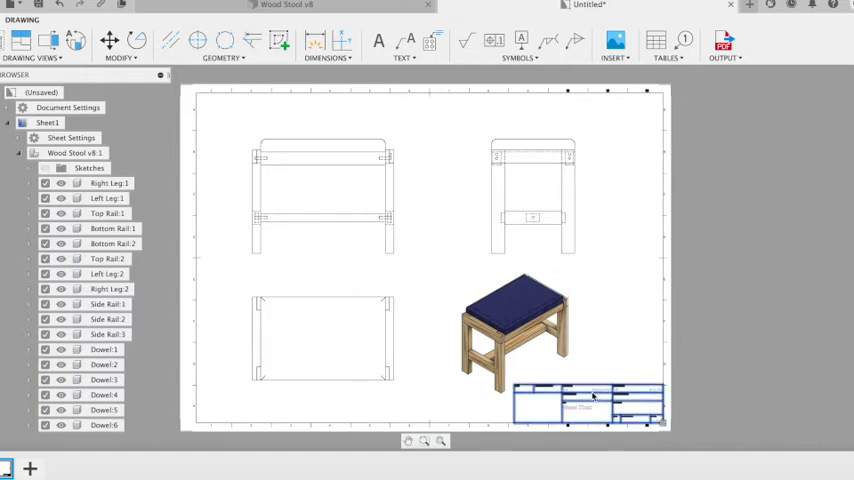
Edit the title block to add the wording 'Working Drawing'
right_click(590, 404)
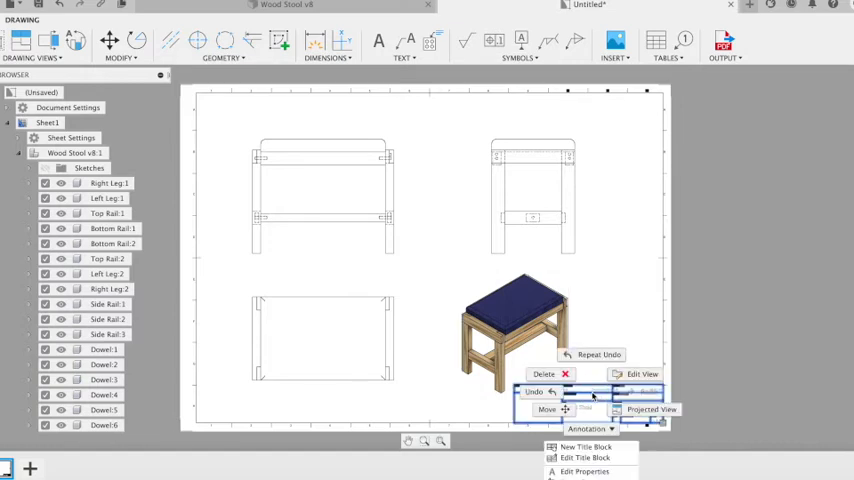
left_click(584, 456)
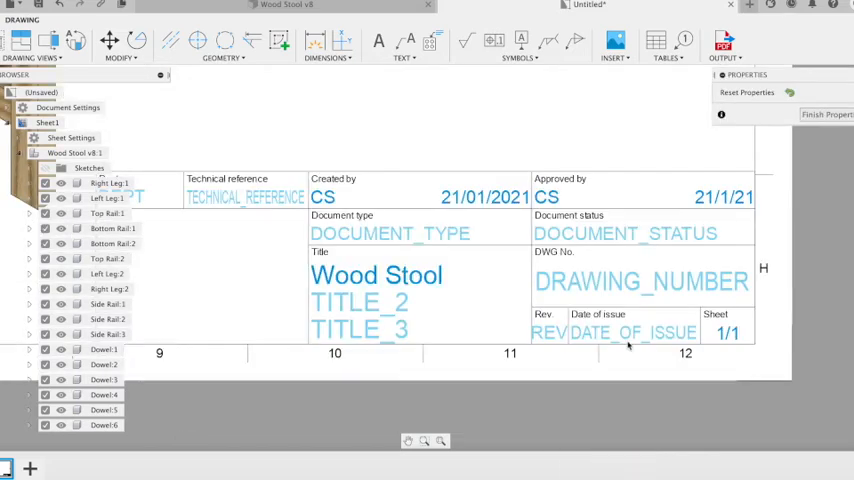
type("Working Drawing")
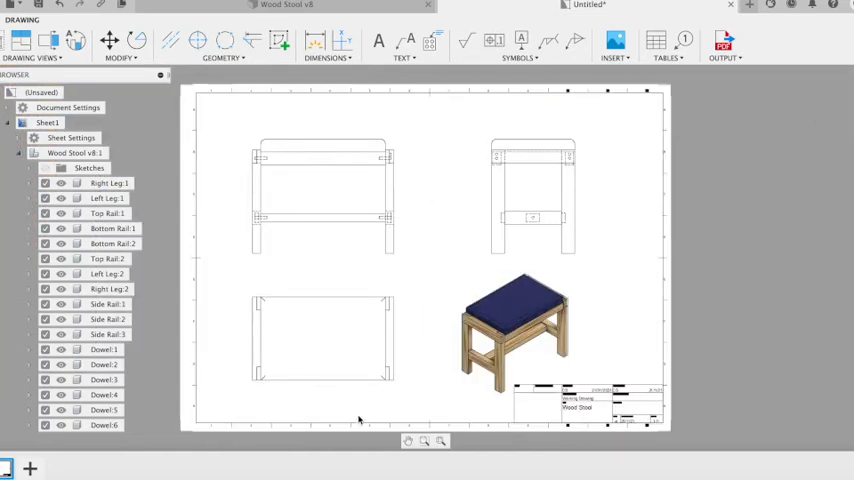
Add an overall width dimension above the stool's front view
left_click(322, 338)
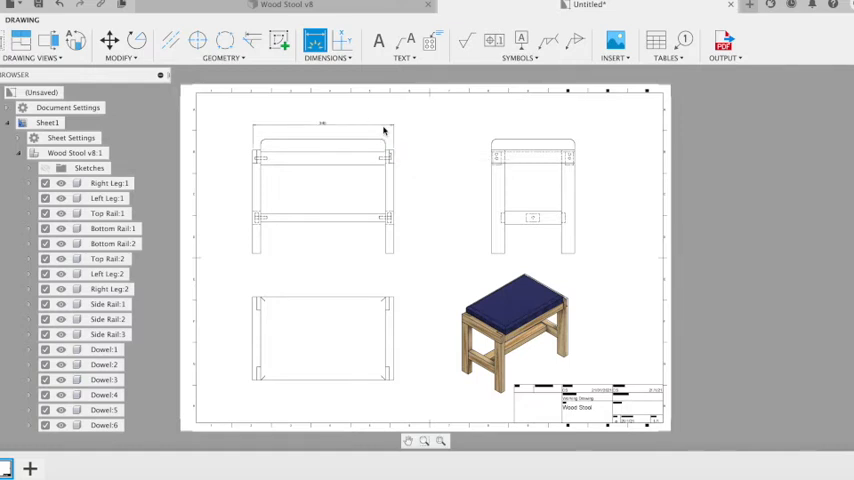
mouse_move(492, 258)
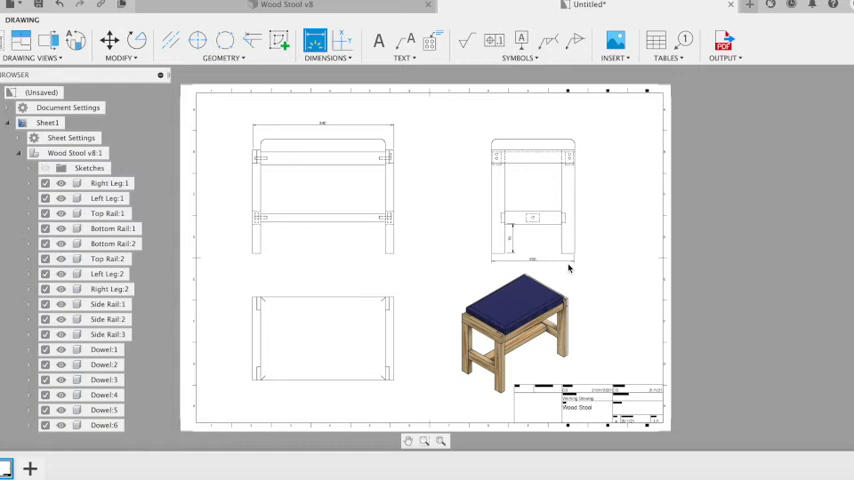
mouse_move(454, 252)
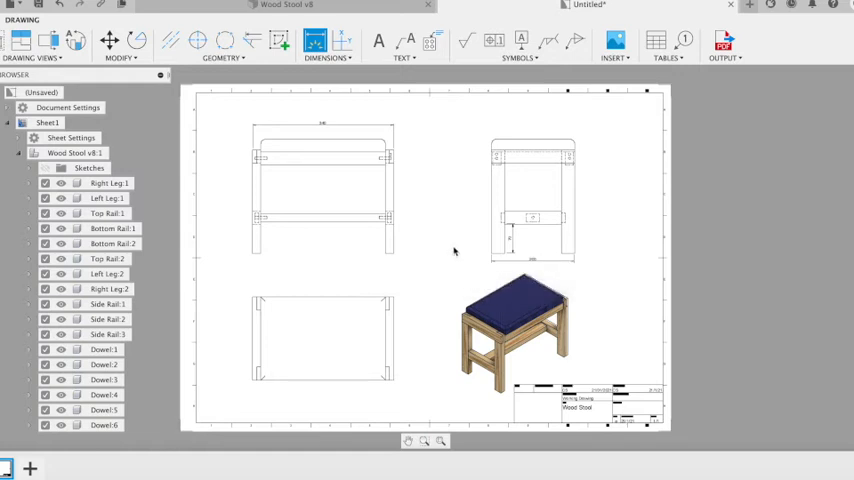
mouse_move(500, 192)
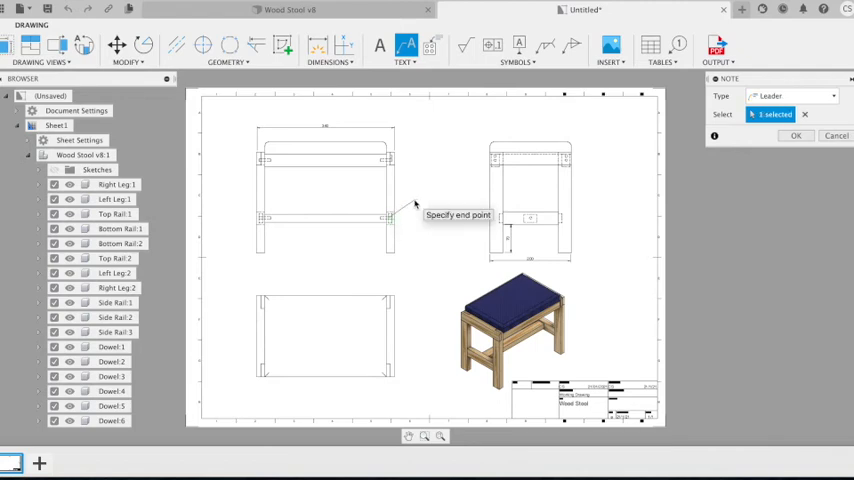
Place a leader note reading 'dowel' beside the side view
left_click(416, 204)
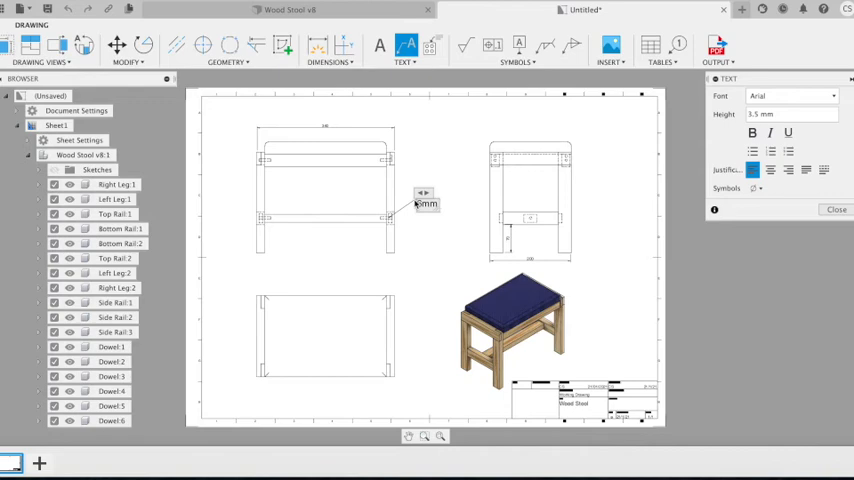
type("dowel")
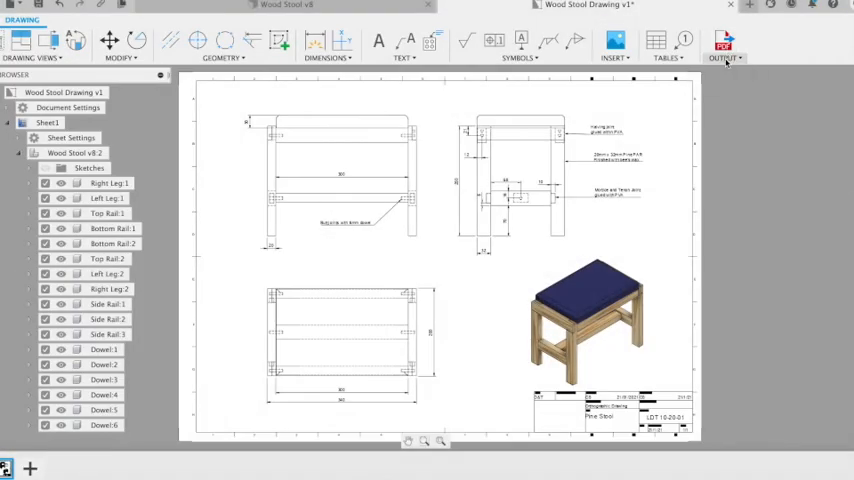
mouse_move(724, 42)
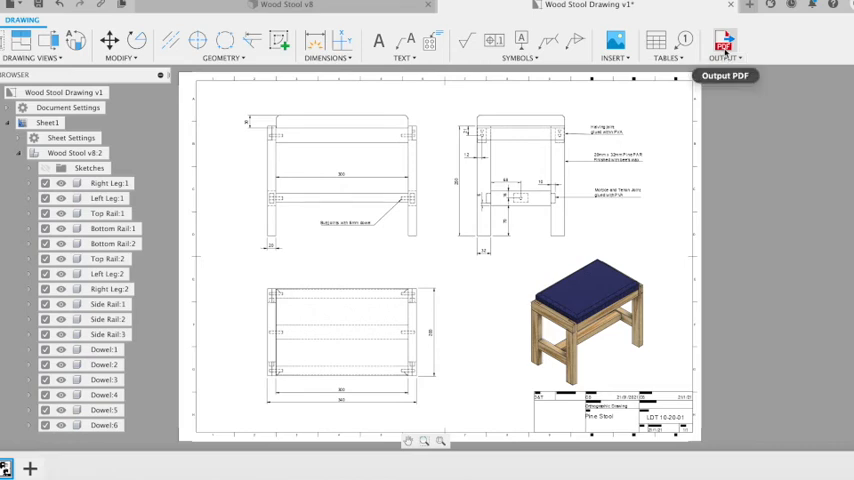
Export all sheets as Wood Stool Drawing v1.pdf into Downloads
left_click(724, 44)
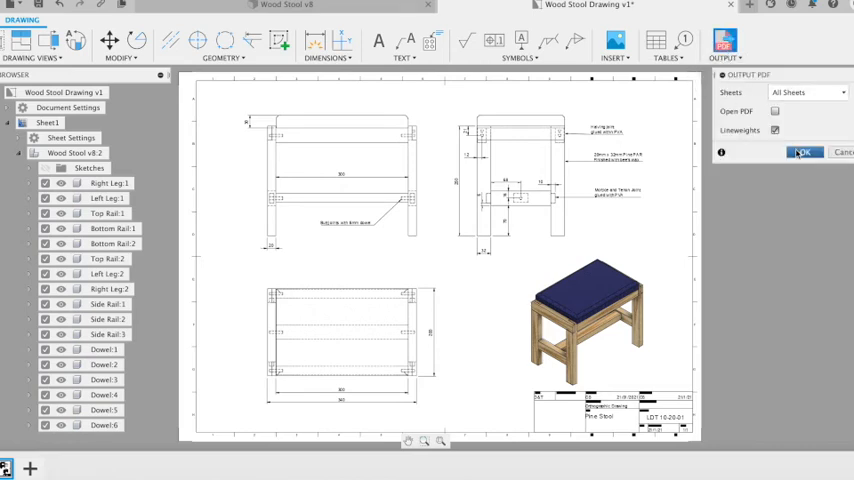
left_click(804, 152)
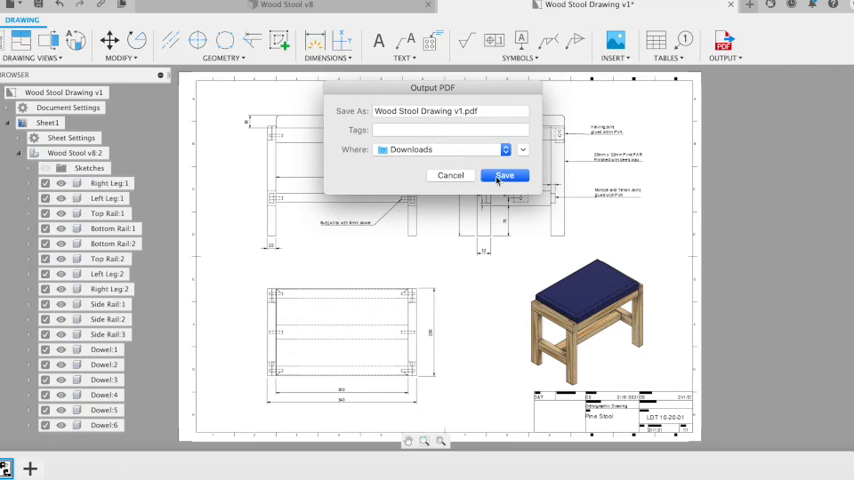
left_click(504, 176)
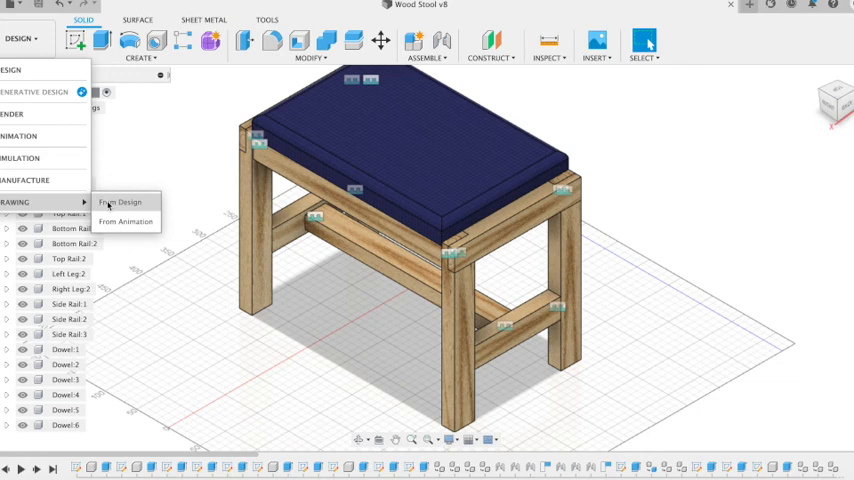
Create a new drawing from the design containing only Bottom Rail 1
left_click(120, 202)
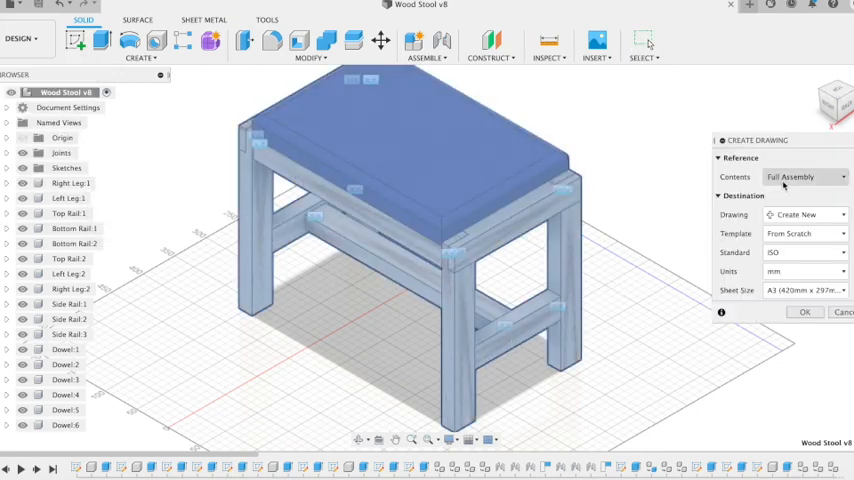
left_click(804, 176)
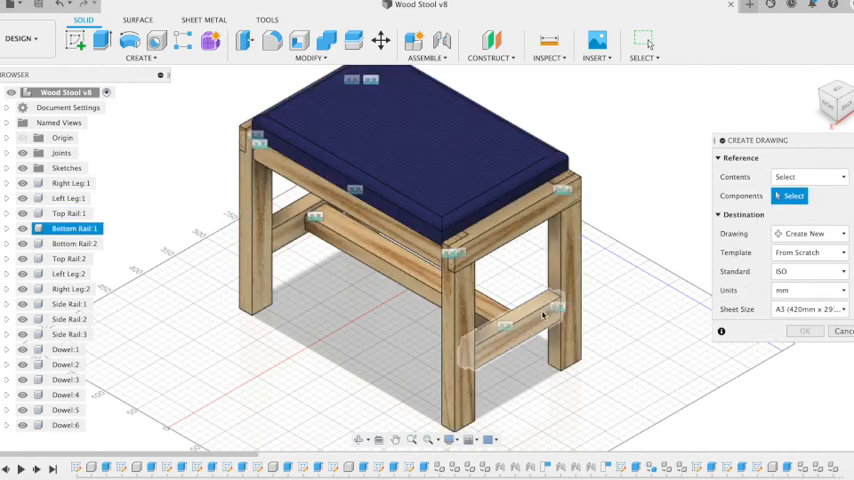
left_click(516, 324)
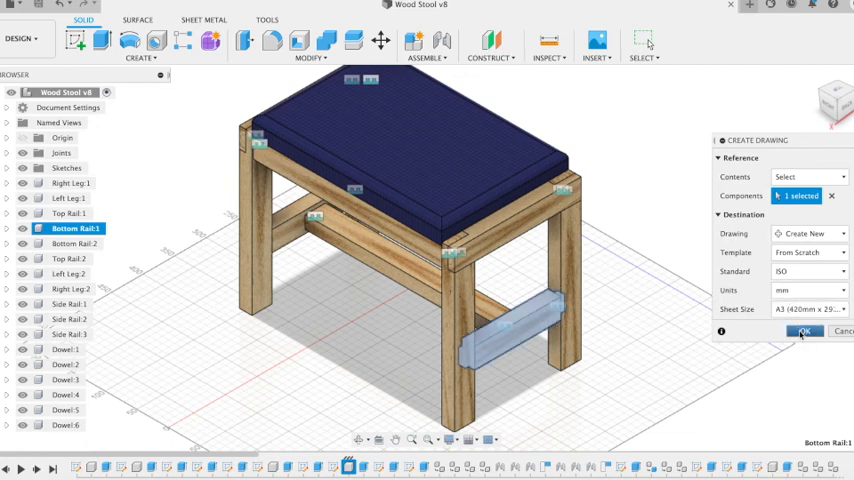
left_click(804, 332)
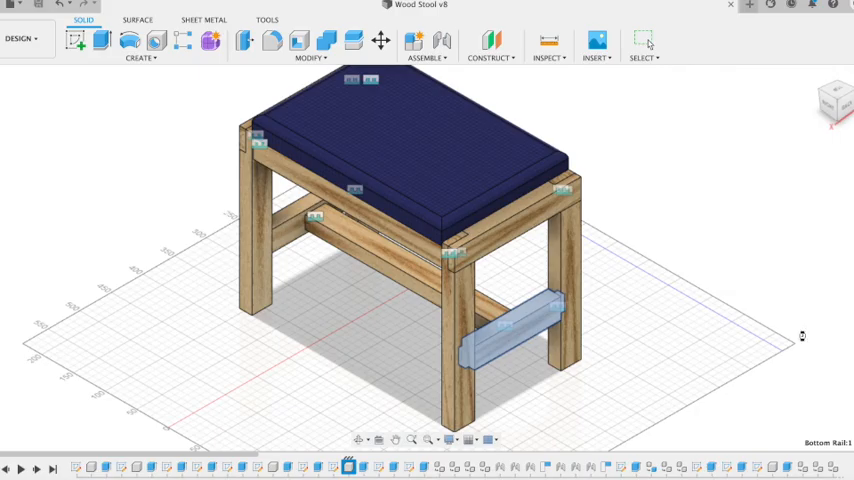